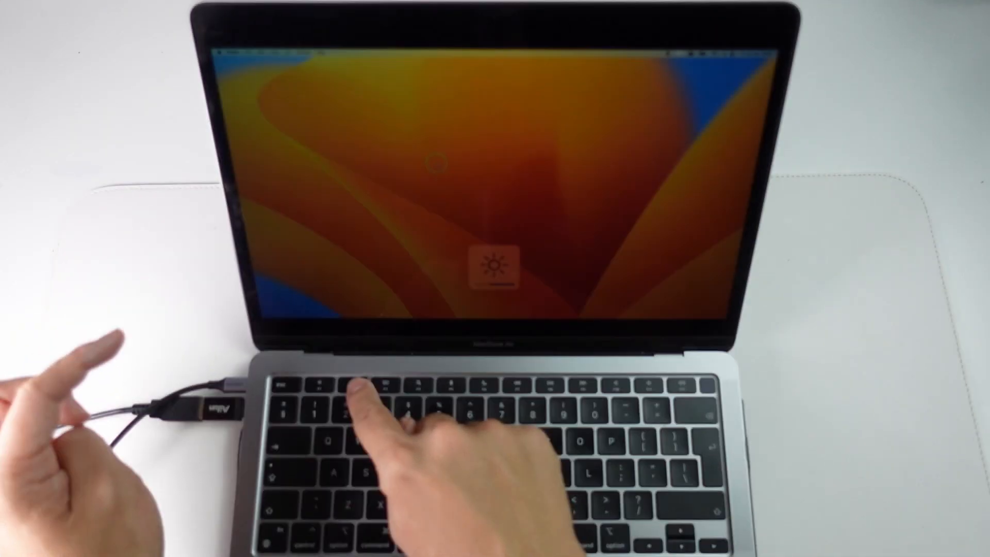
Raise the MacBook Air screen brightness with the brightness-up key
key("brightness_up")
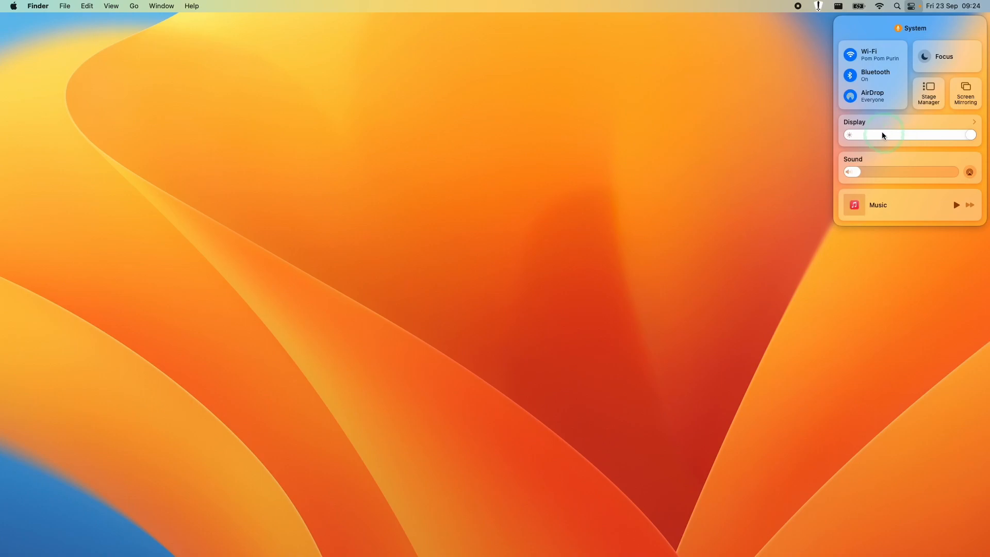
Drag the Control Centre Display slider to the right to raise brightness
left_click_drag(882, 134, 969, 135)
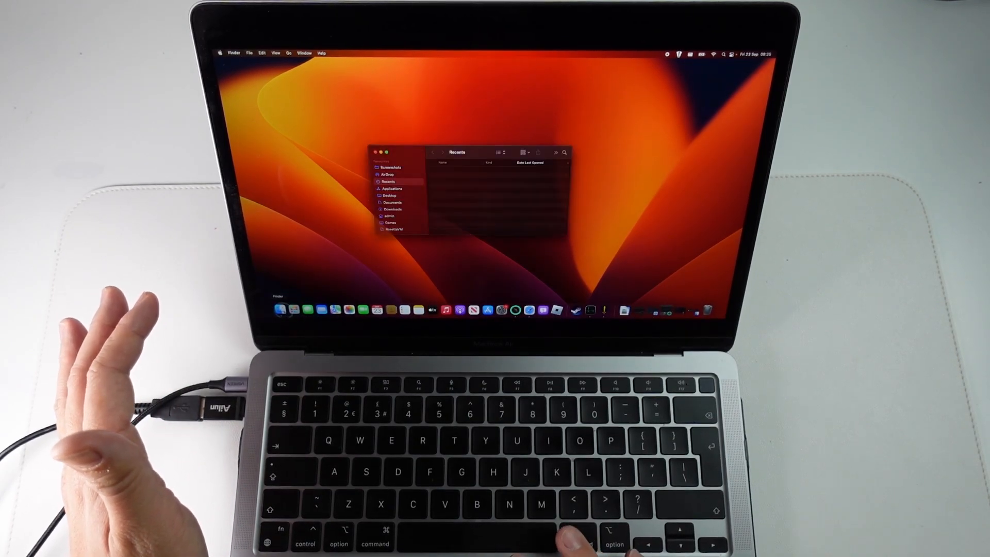
Open and close Control Centre's Display module, then launch System Settings from the Apple menu
left_click(731, 55)
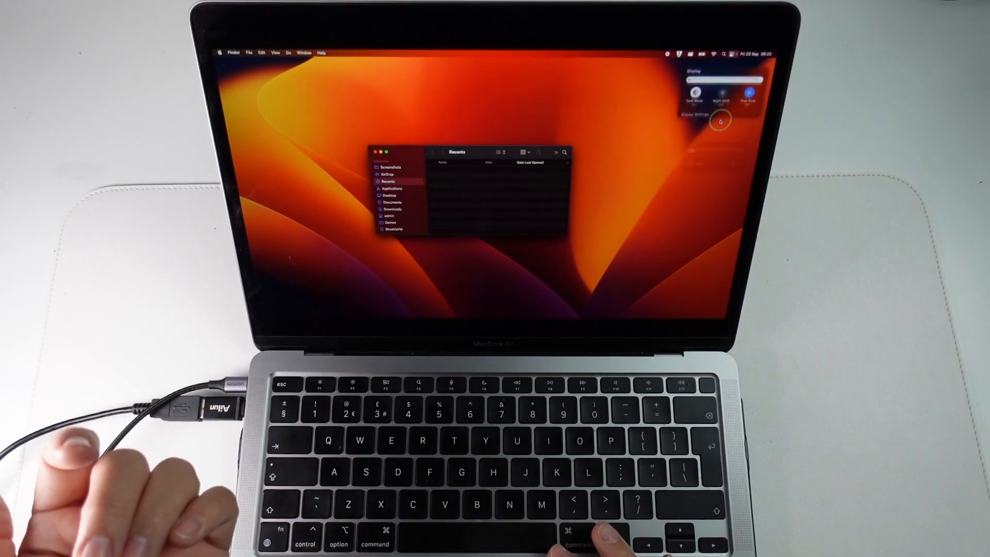
left_click(692, 93)
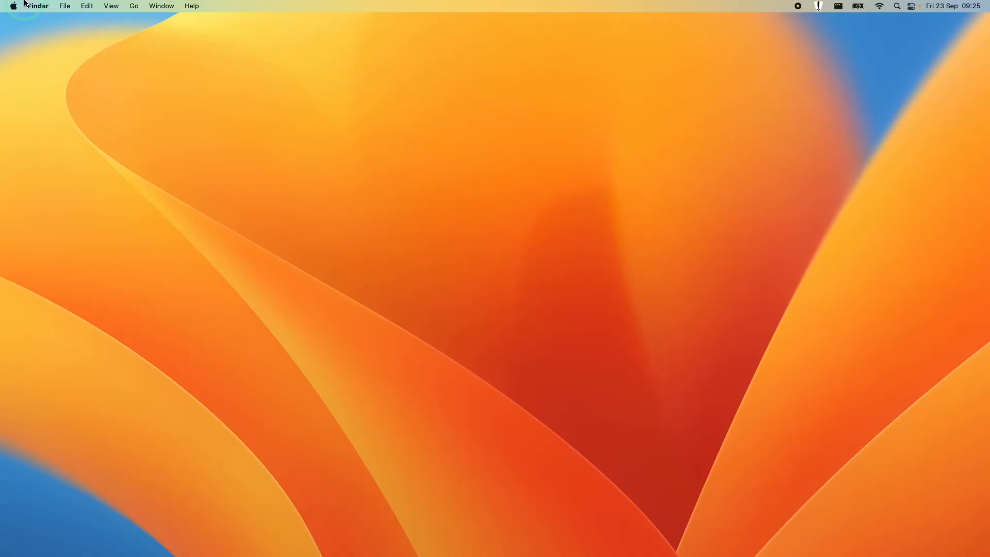
left_click(14, 6)
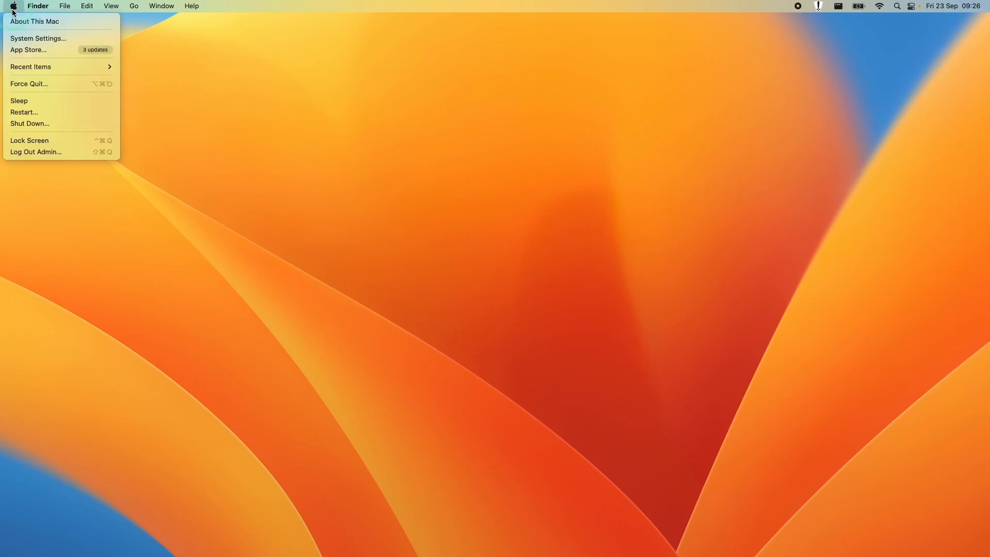
left_click(38, 38)
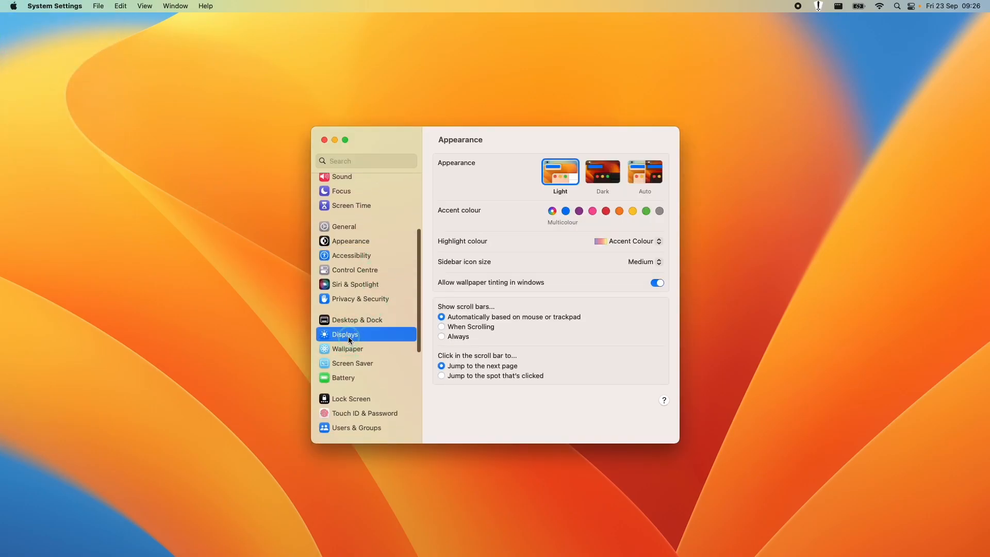
Open the Displays pane and push the Brightness slider to maximum
left_click(345, 334)
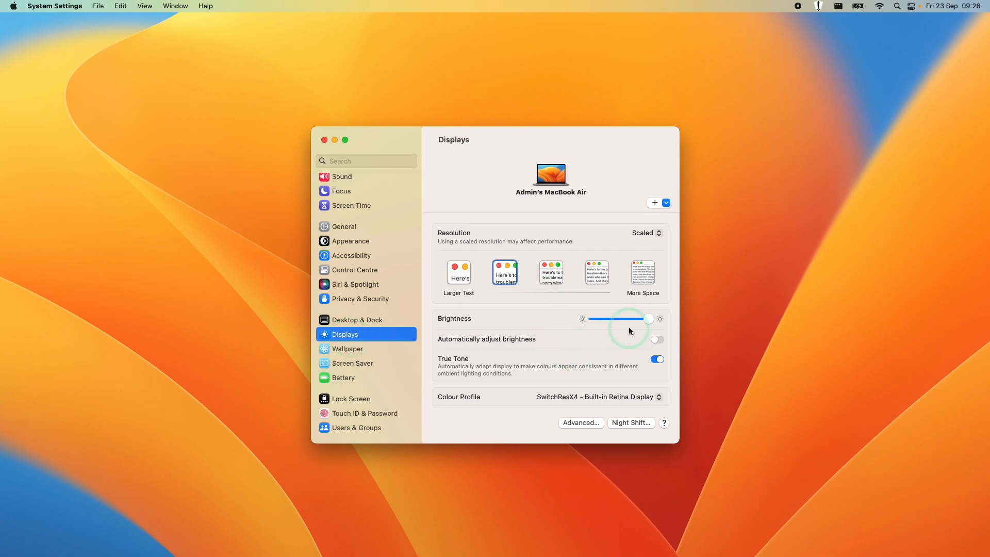
left_click_drag(649, 318, 656, 318)
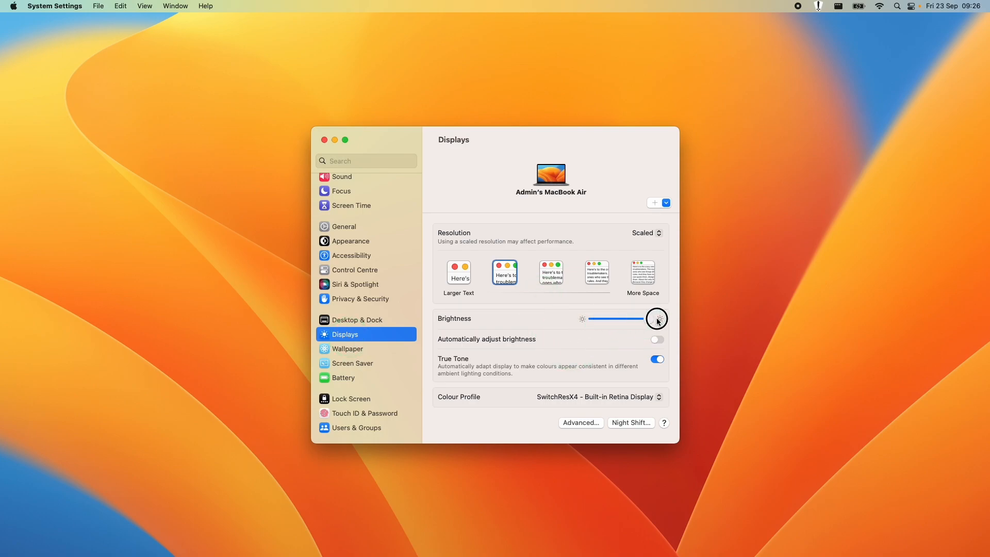